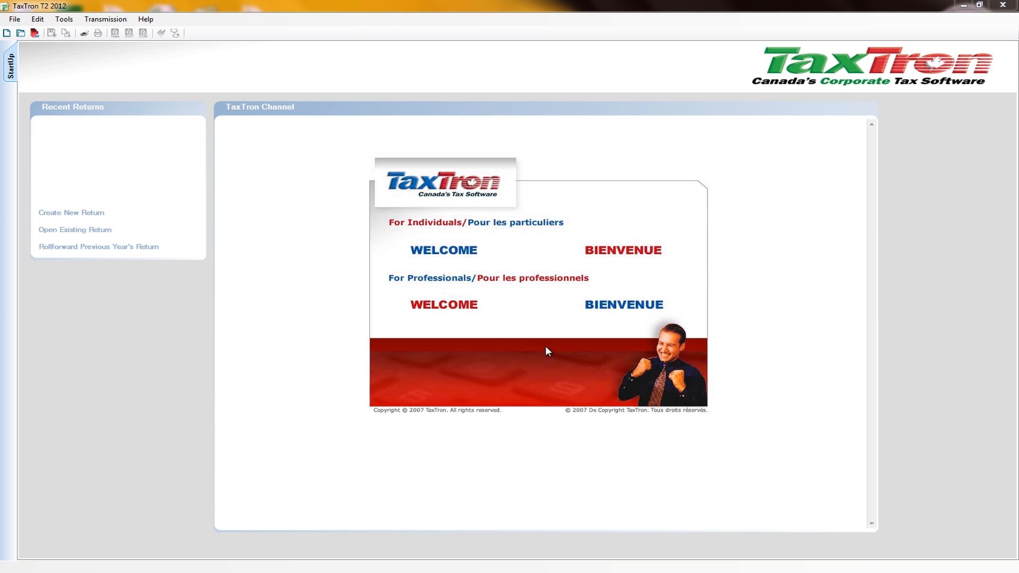
# Create a new return for White and Black Ltd. with its Toronto address and postal code M4P 1F8
pyautogui.click(71, 211)
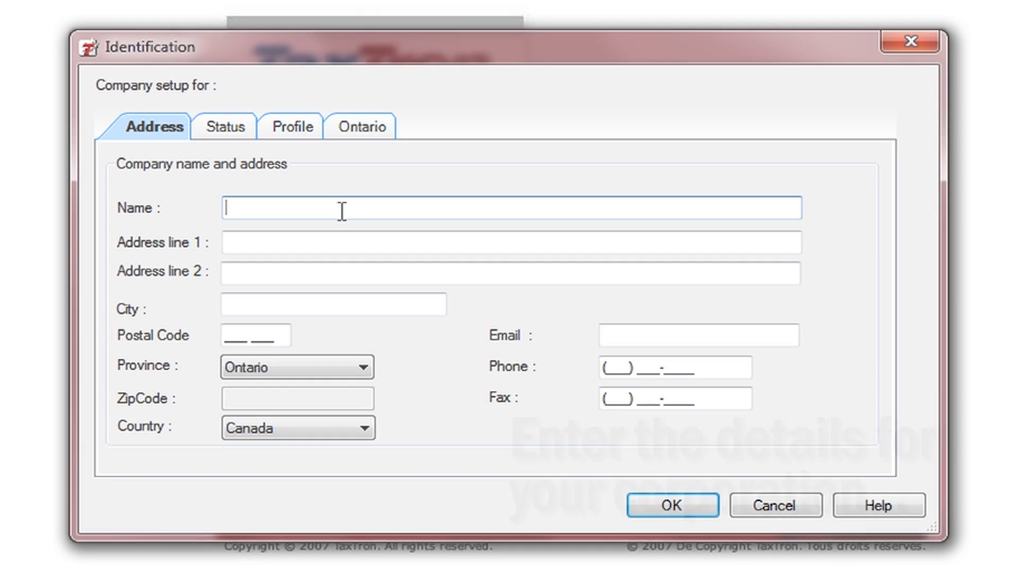
pyautogui.write('Wh')
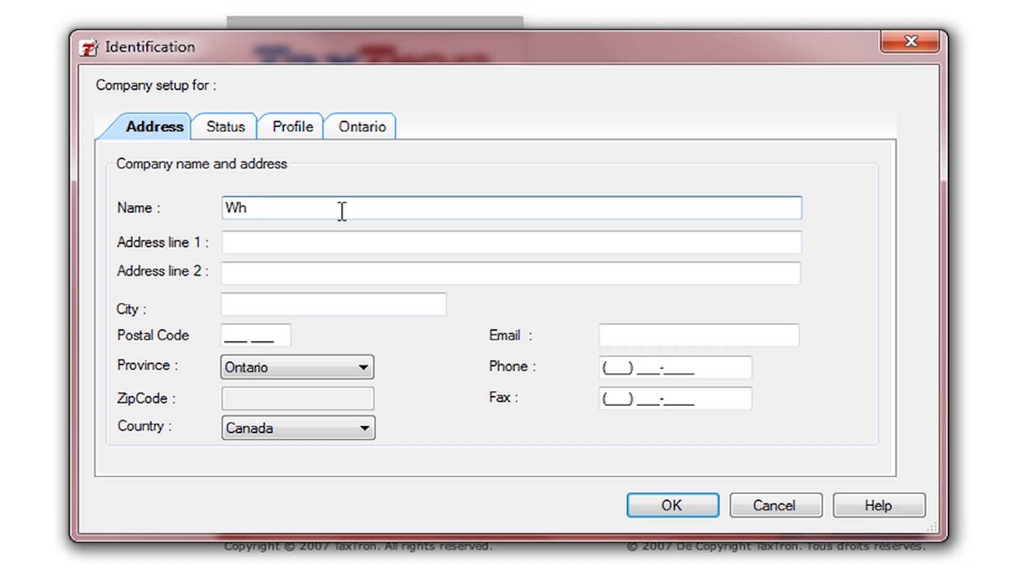
pyautogui.write('ite and B')
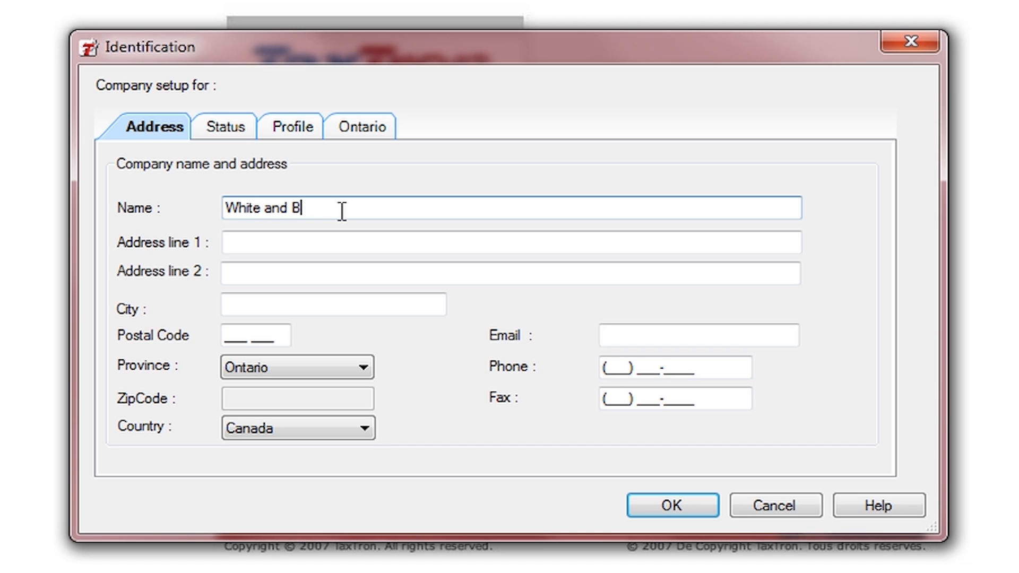
pyautogui.write('lack Ltd.')
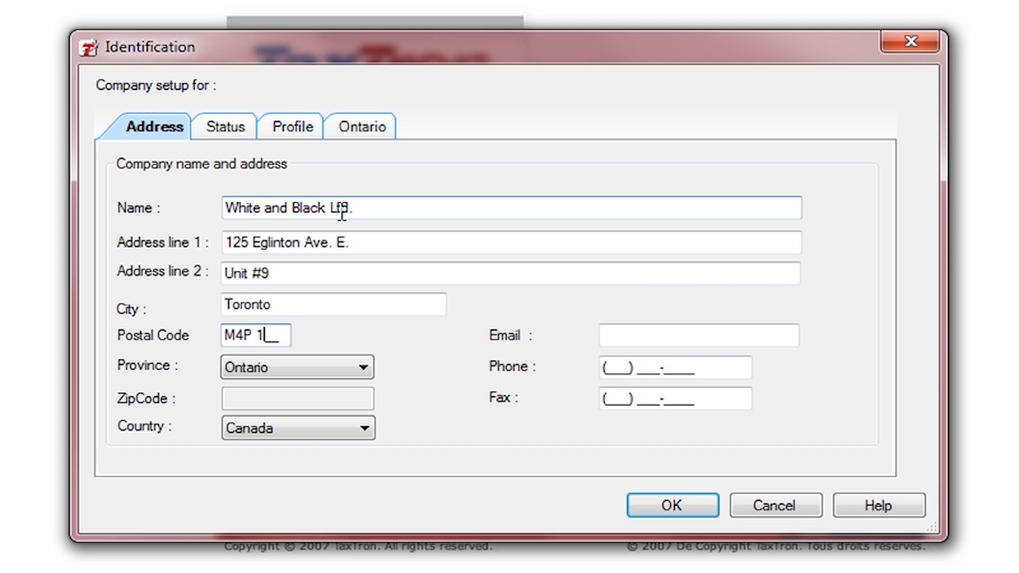
pyautogui.write('F8')
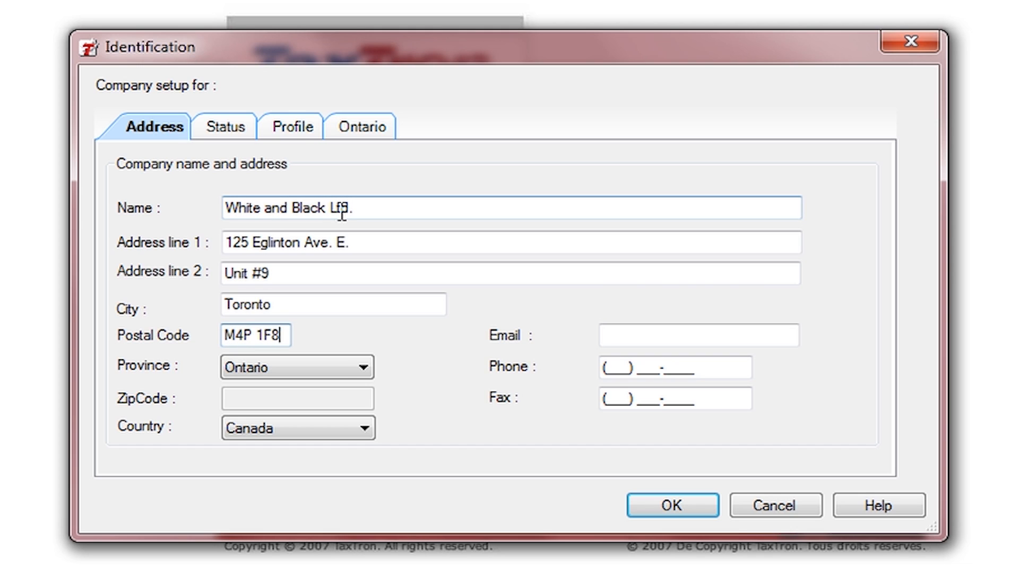
pyautogui.click(297, 368)
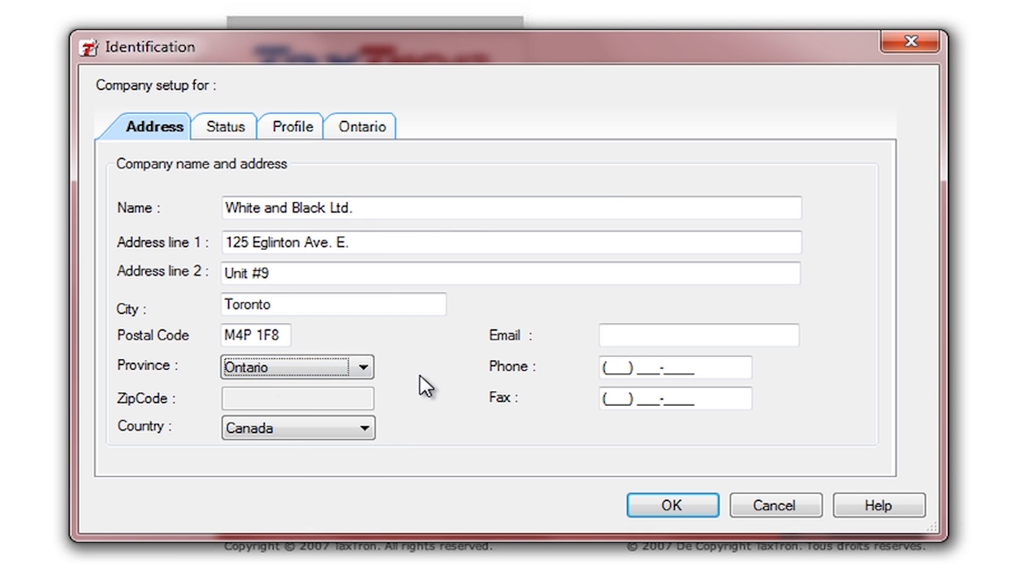
pyautogui.click(224, 126)
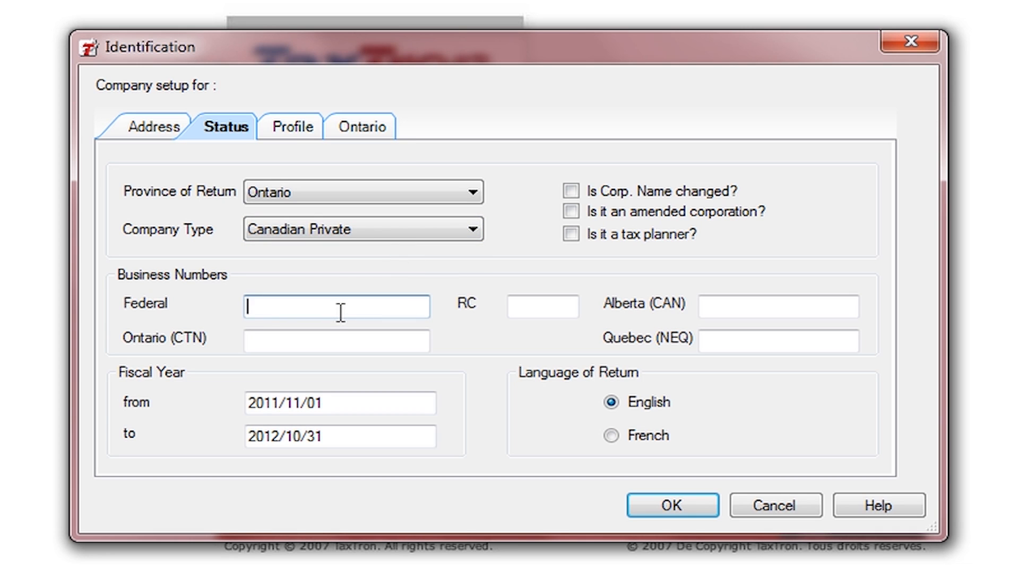
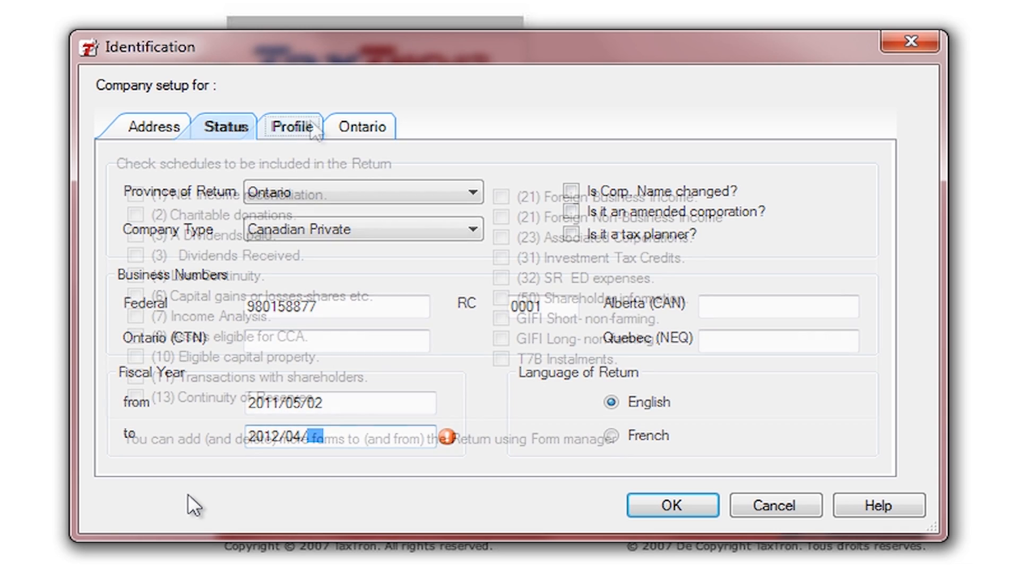
pyautogui.click(293, 127)
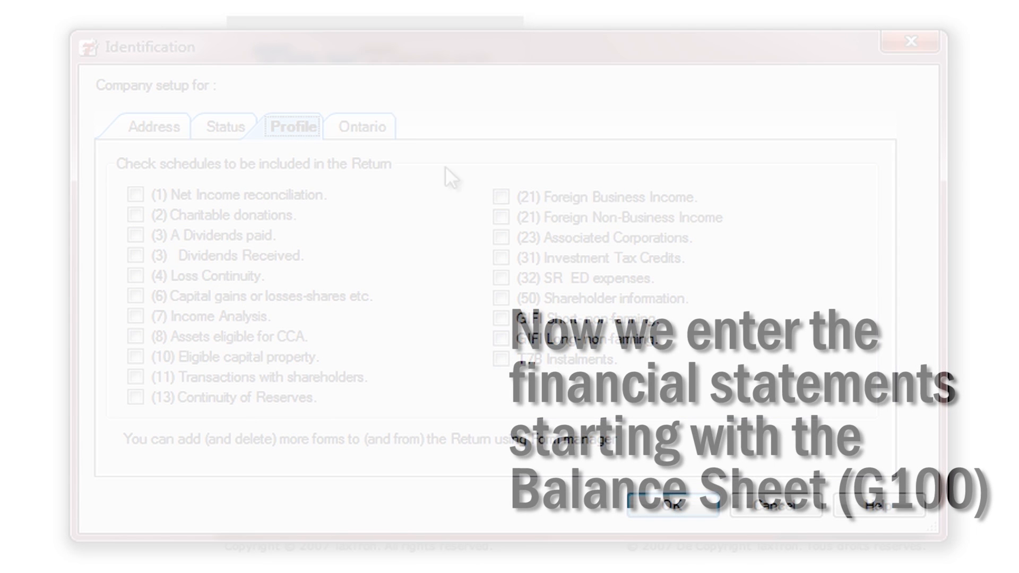
# Finish company setup, open the G100 balance sheet and enter 4,100 in Cash and deposits
pyautogui.click(361, 127)
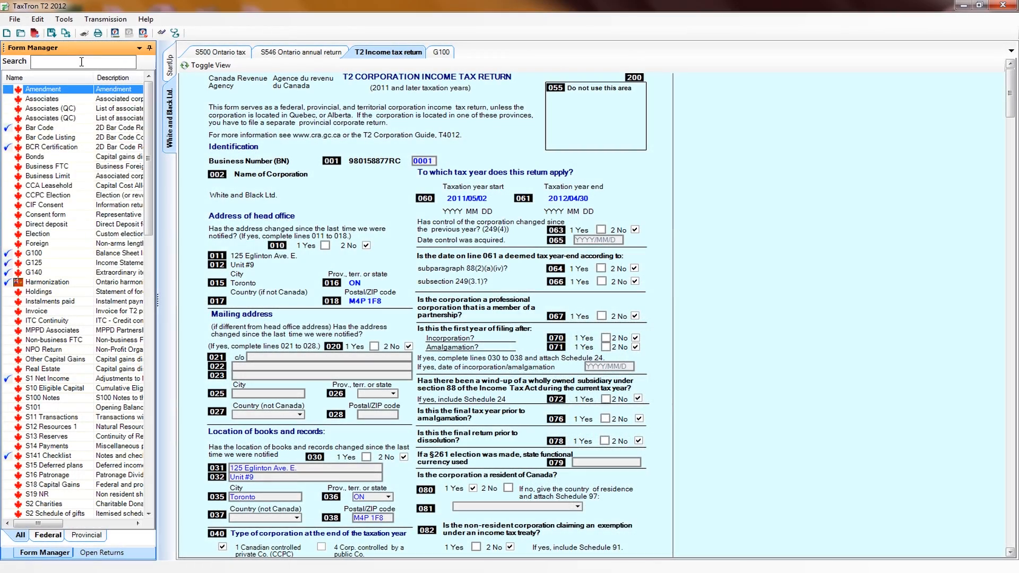
pyautogui.write('g100')
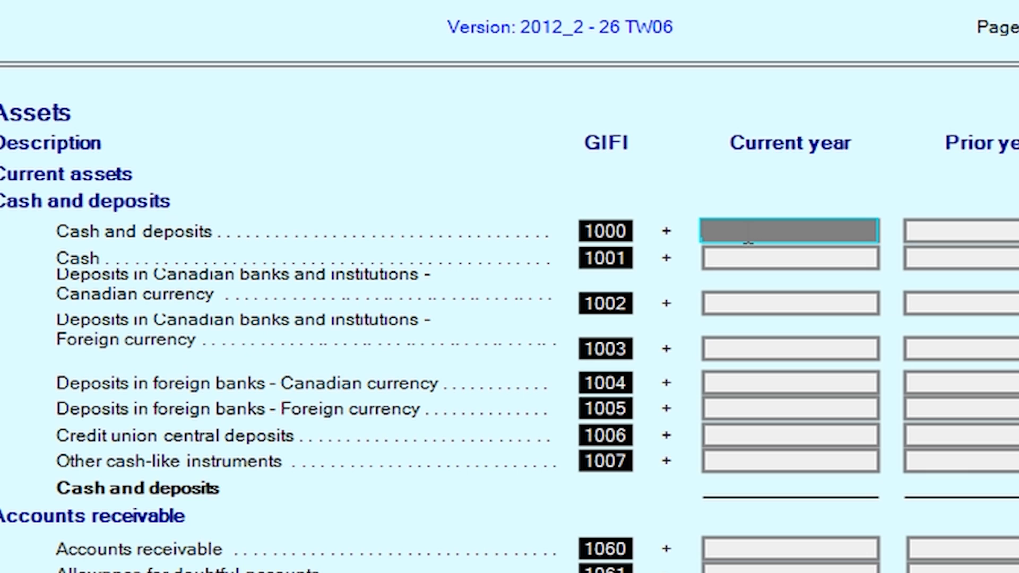
pyautogui.write('4,100')
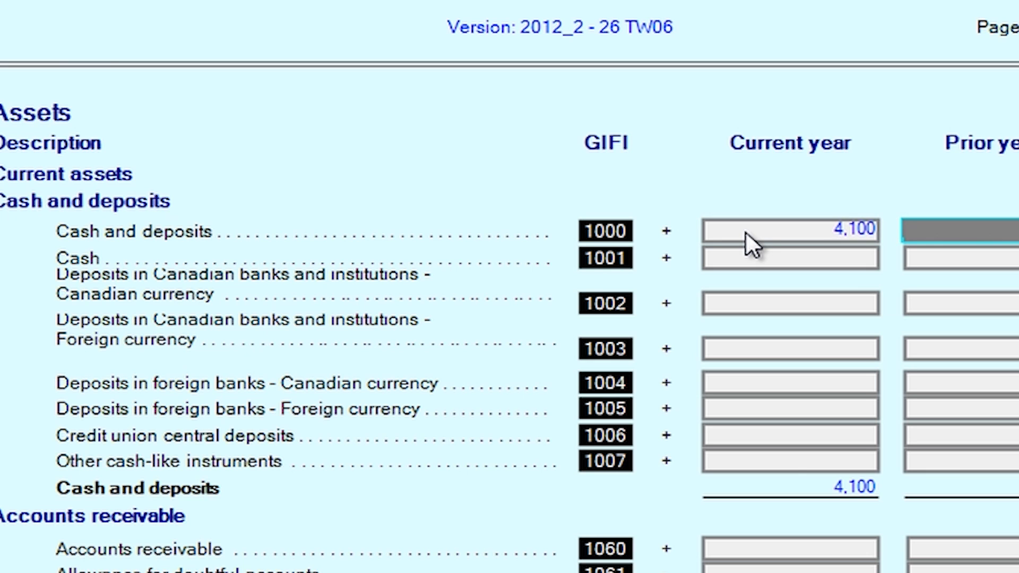
pyautogui.scroll(-3)
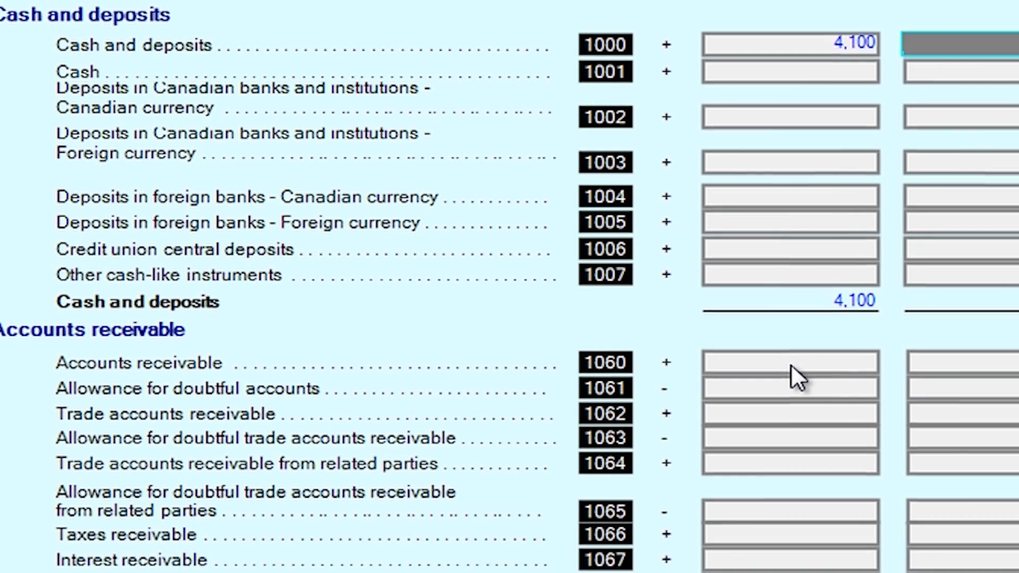
# Enter accounts receivable, amounts payable and taxes payable of 10,180 on G100
pyautogui.write('2')
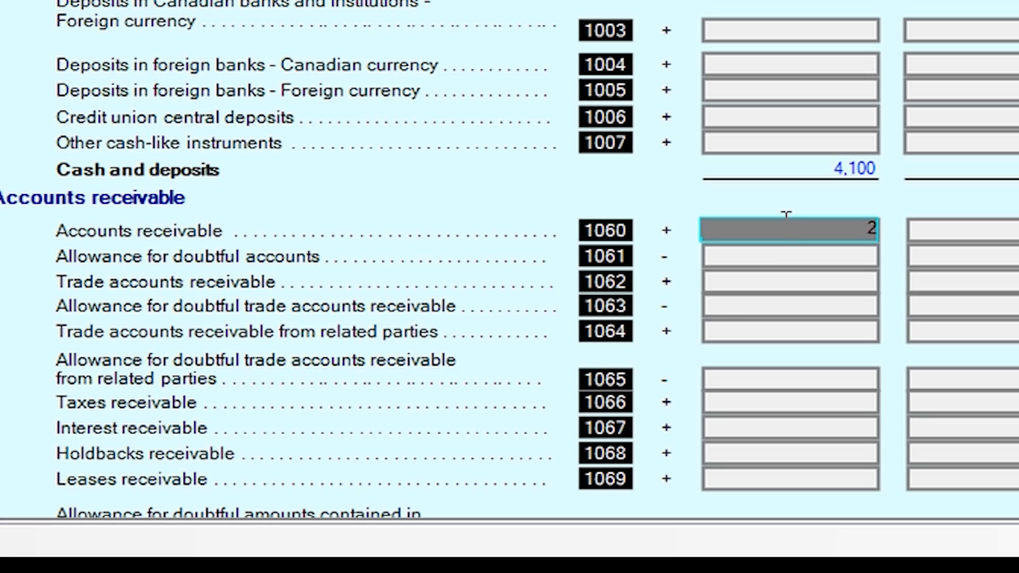
pyautogui.scroll(-3)
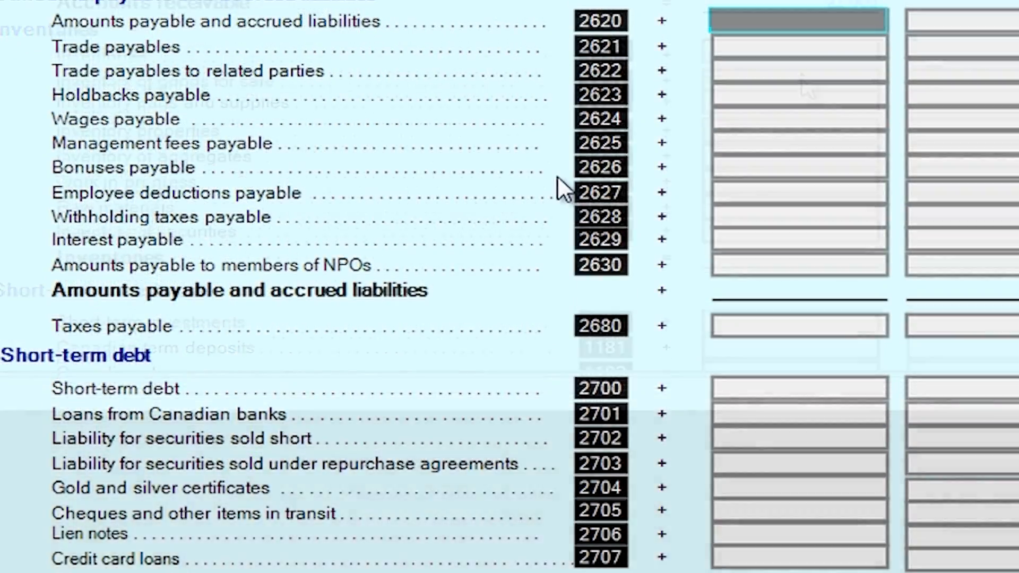
pyautogui.write('40,000')
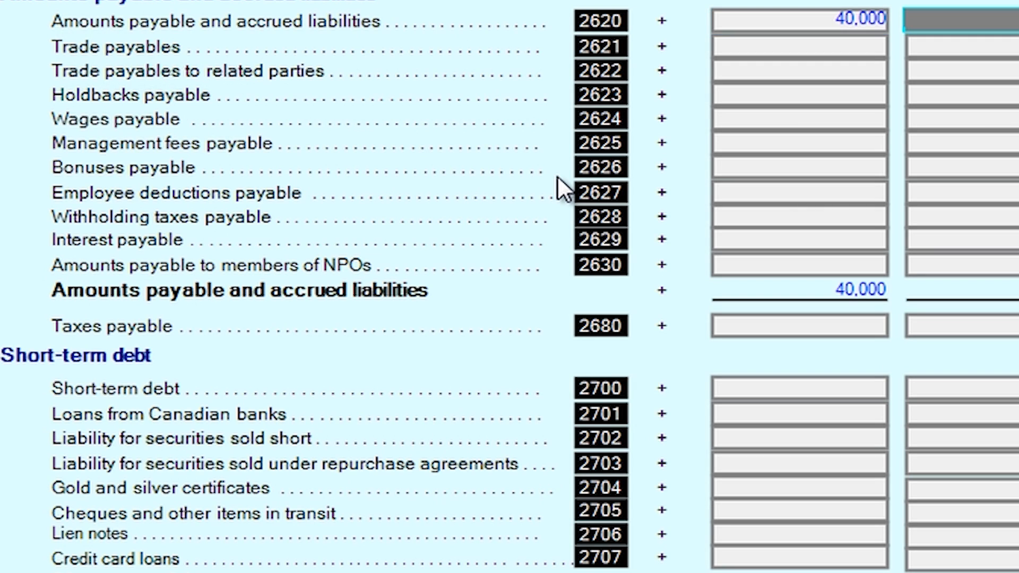
pyautogui.moveTo(783, 341)
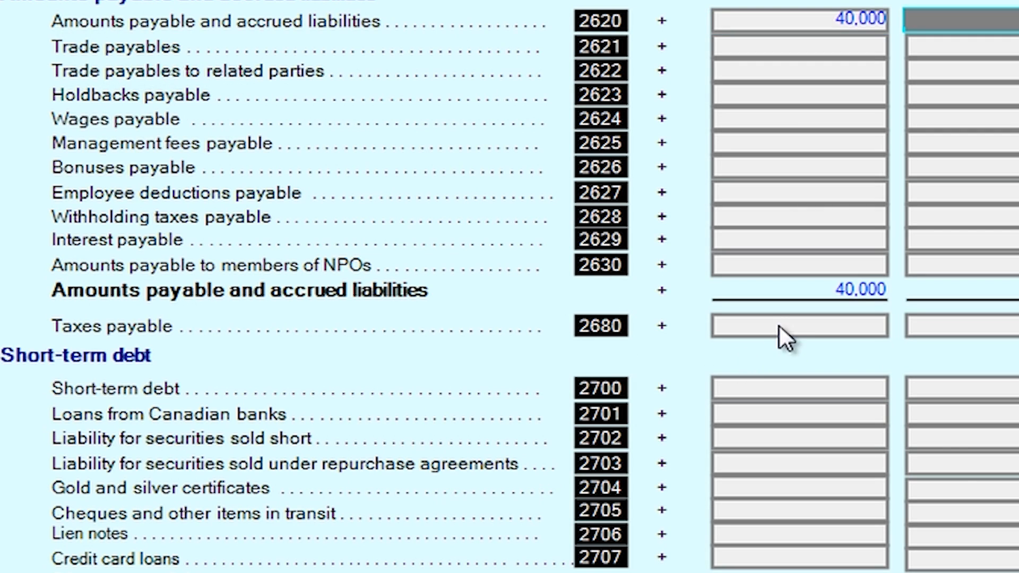
pyautogui.click(799, 326)
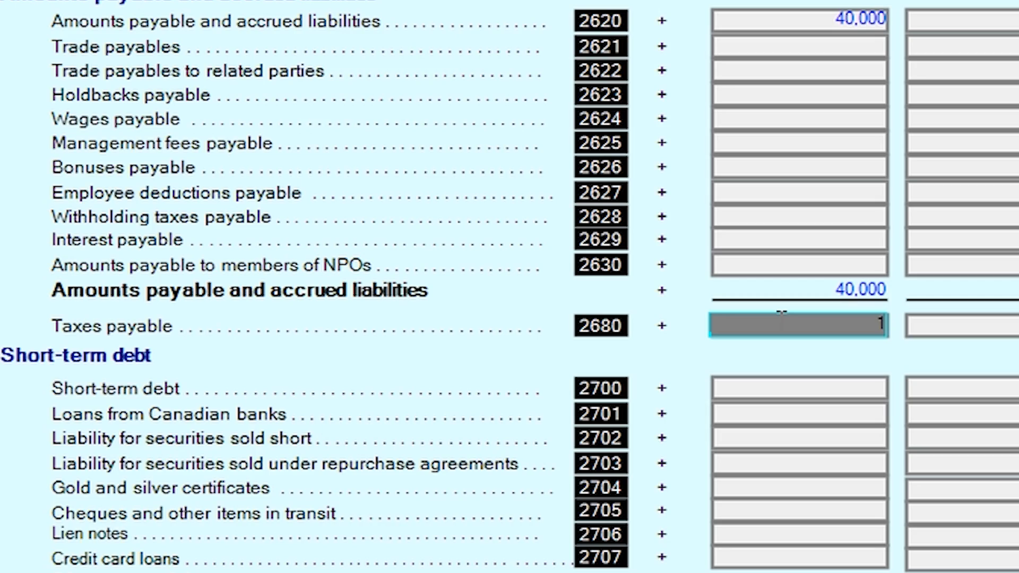
pyautogui.write('10180')
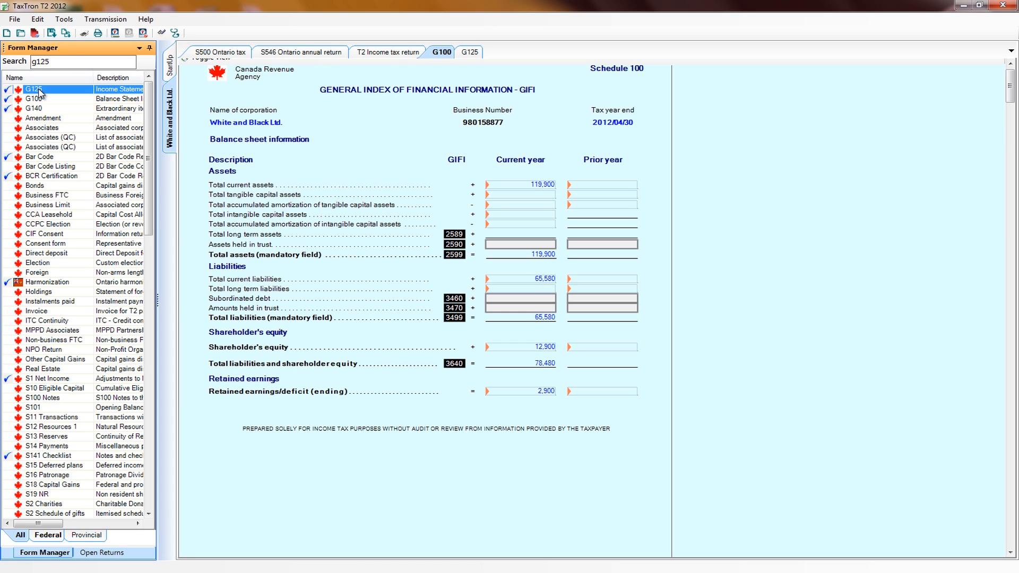
# Fill G125 with operating name White, trade sales 225,000 and the expense amounts
pyautogui.click(33, 89)
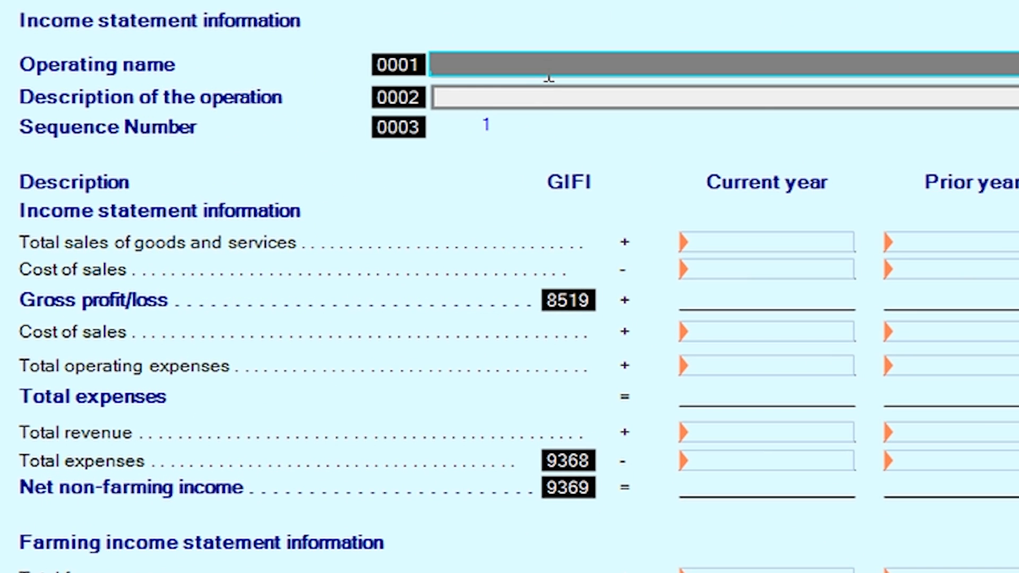
pyautogui.write('White')
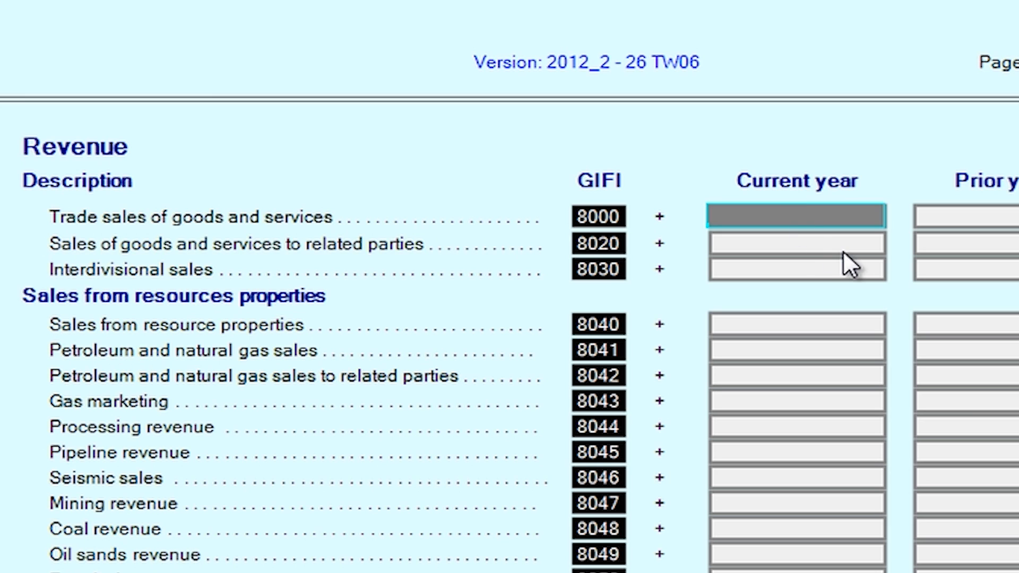
pyautogui.write('22500')
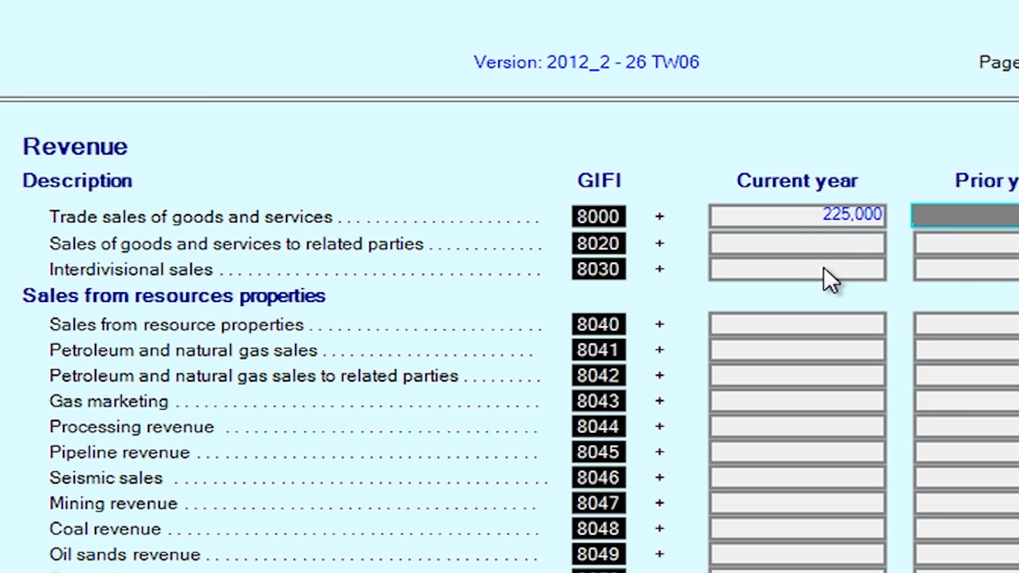
pyautogui.scroll(-3)
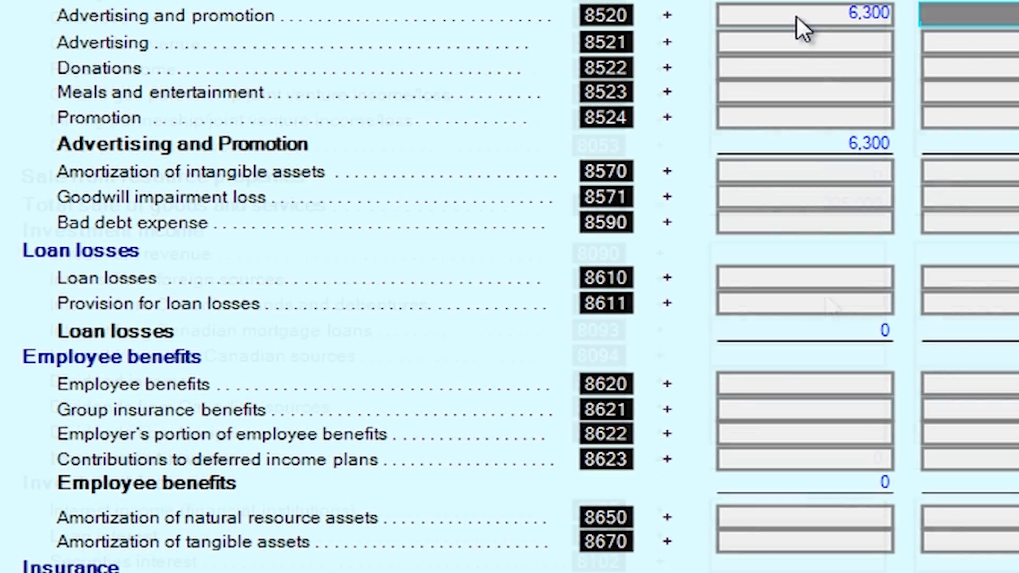
pyautogui.write('2000')
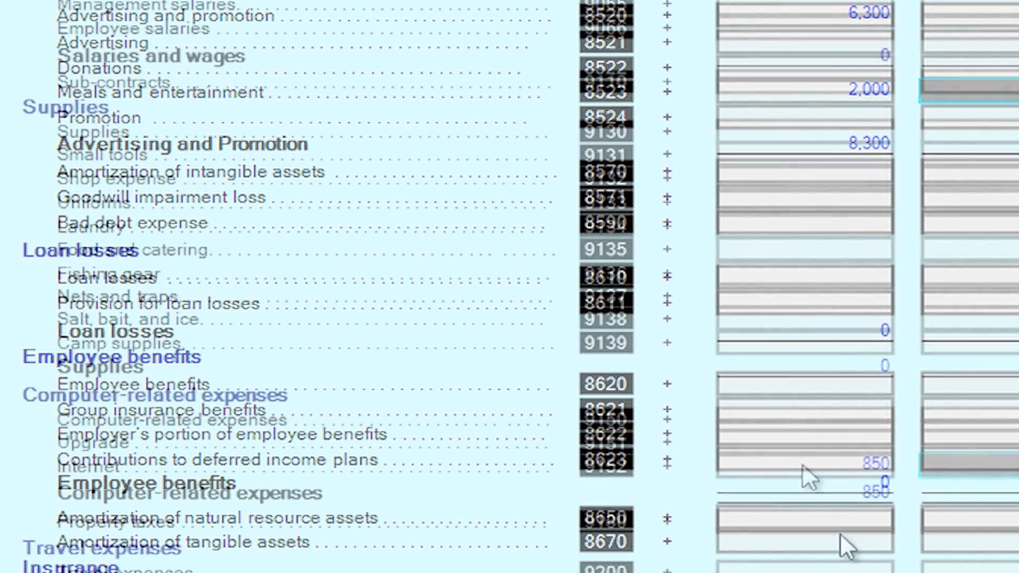
pyautogui.scroll(-3)
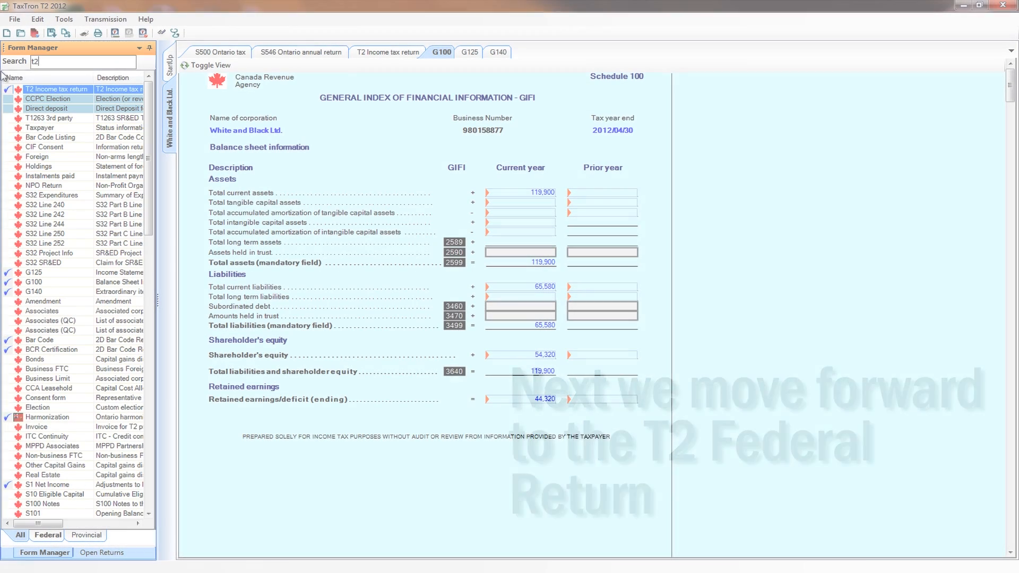
pyautogui.click(385, 52)
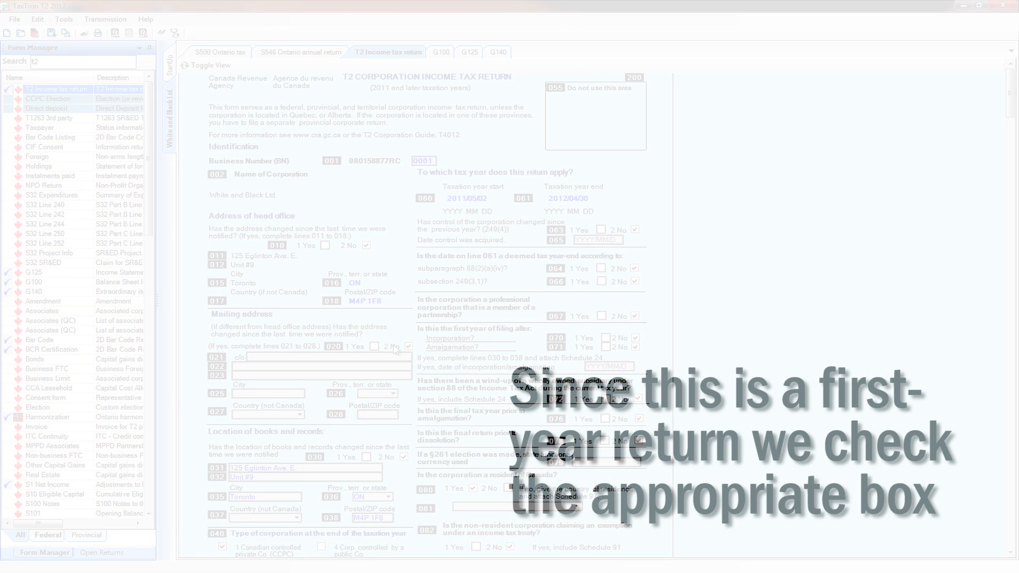
pyautogui.moveTo(331, 460)
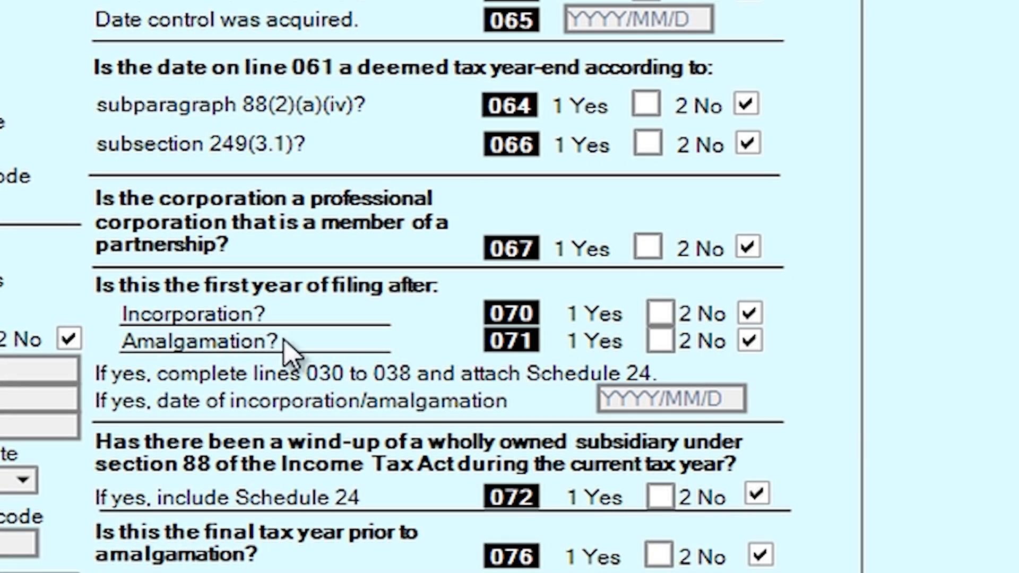
# Mark line 070 Yes for first year of filing after incorporation
pyautogui.click(659, 314)
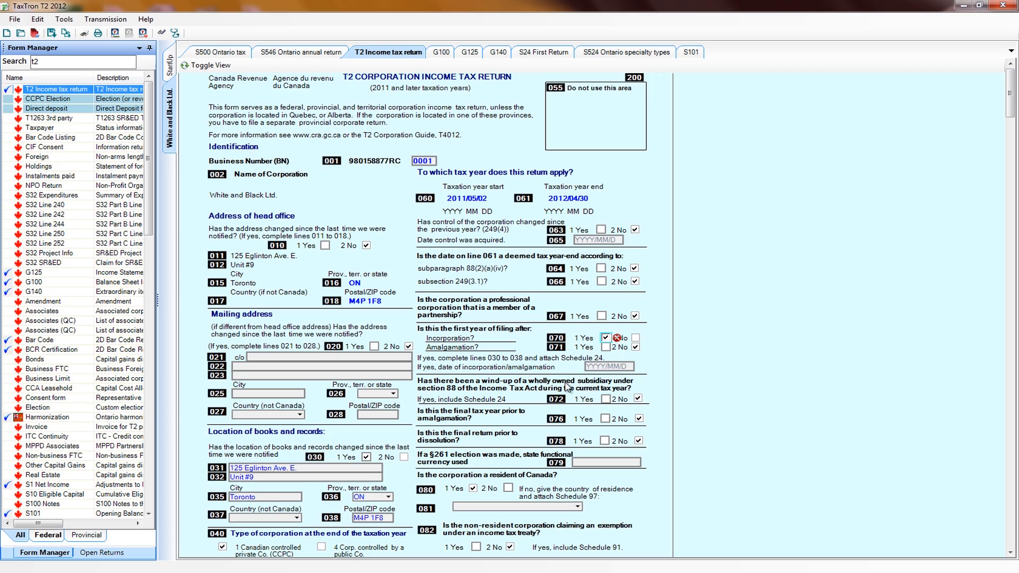
pyautogui.scroll(-3)
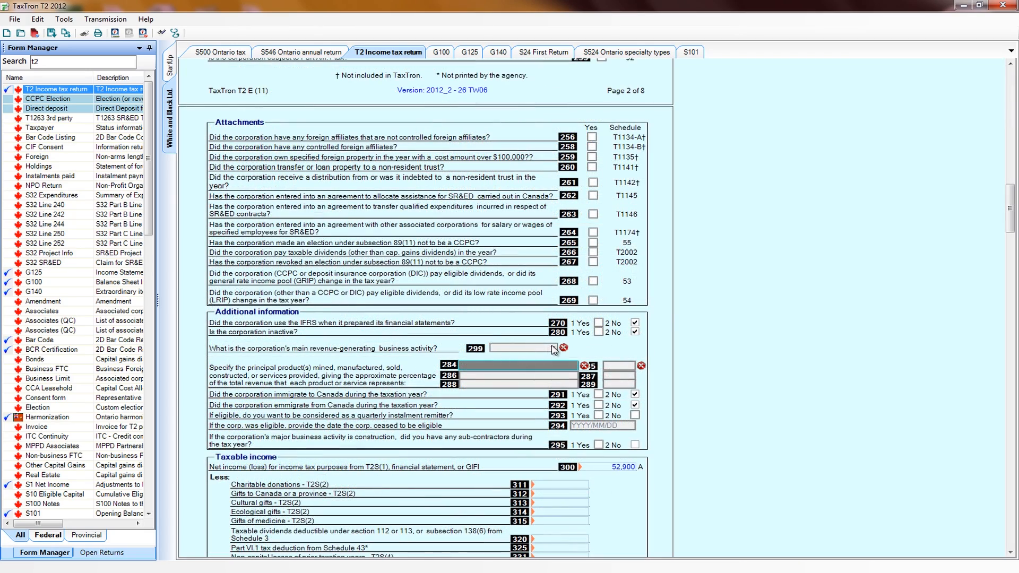
# Set NAICS code 532290, Other consumer goods rental, and type product description 'Selling Goods'
pyautogui.click(562, 347)
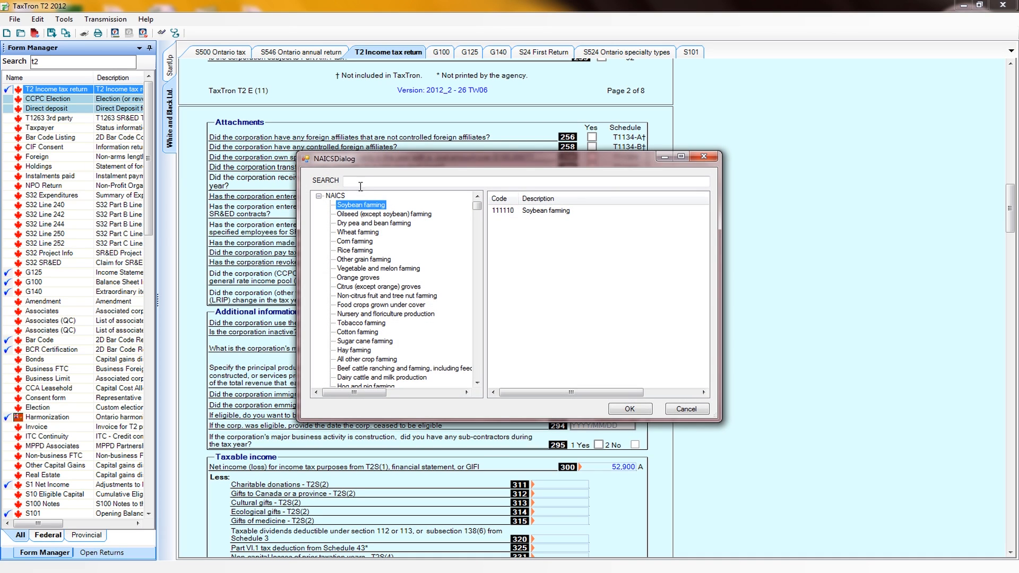
pyautogui.write('goods')
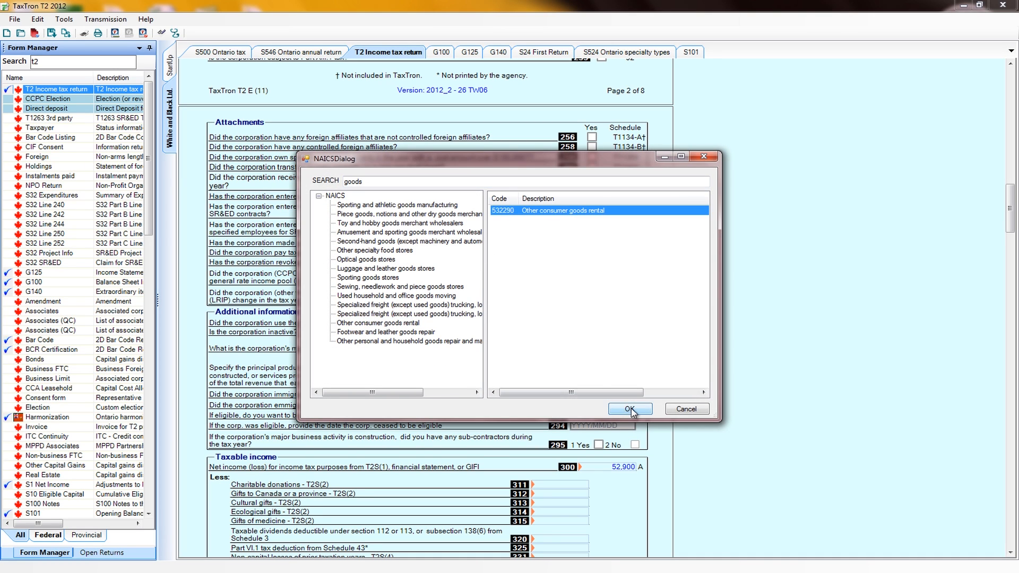
pyautogui.click(627, 408)
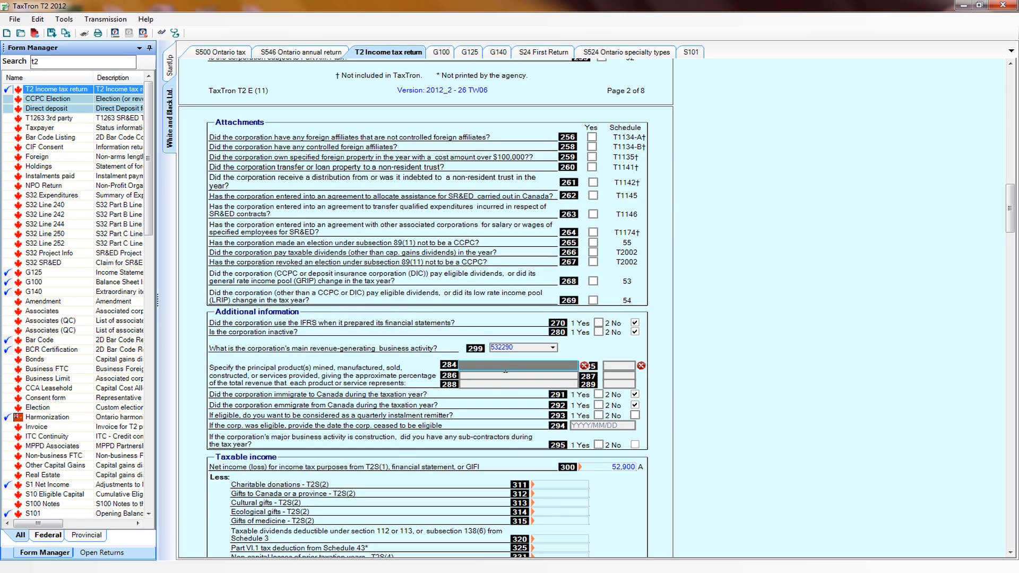
pyautogui.write('Selling')
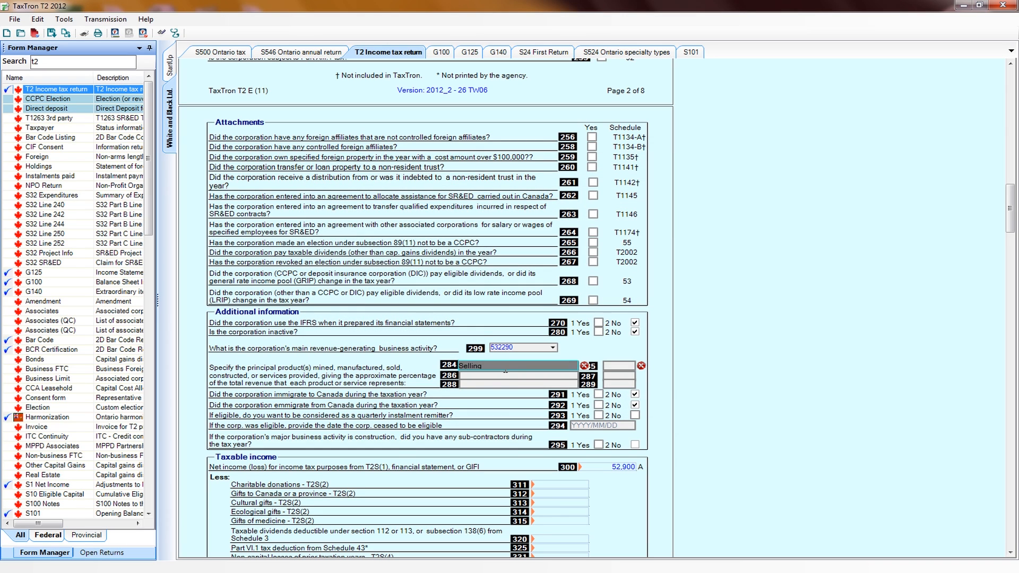
pyautogui.write('Goods')
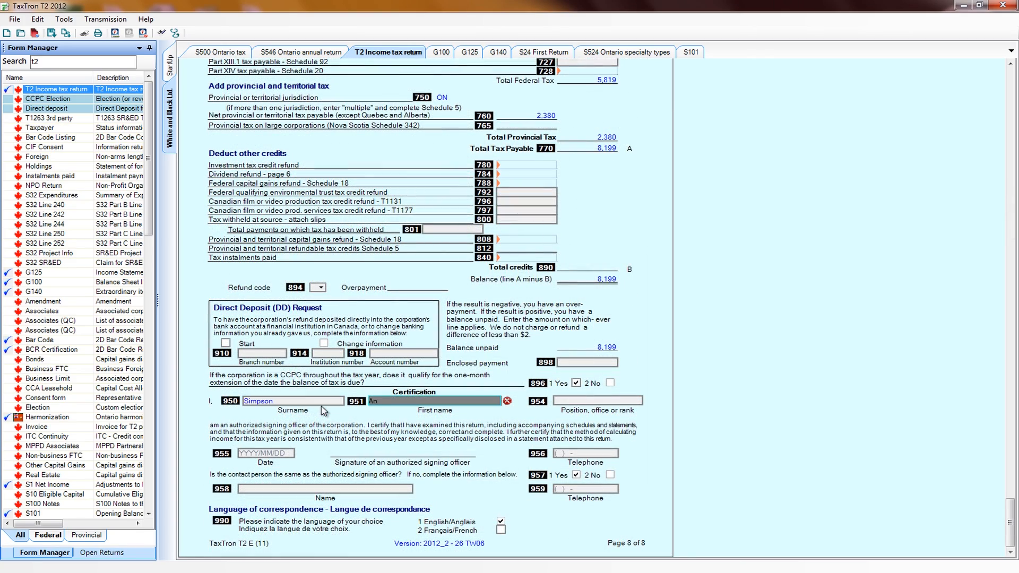
pyautogui.write('Andy')
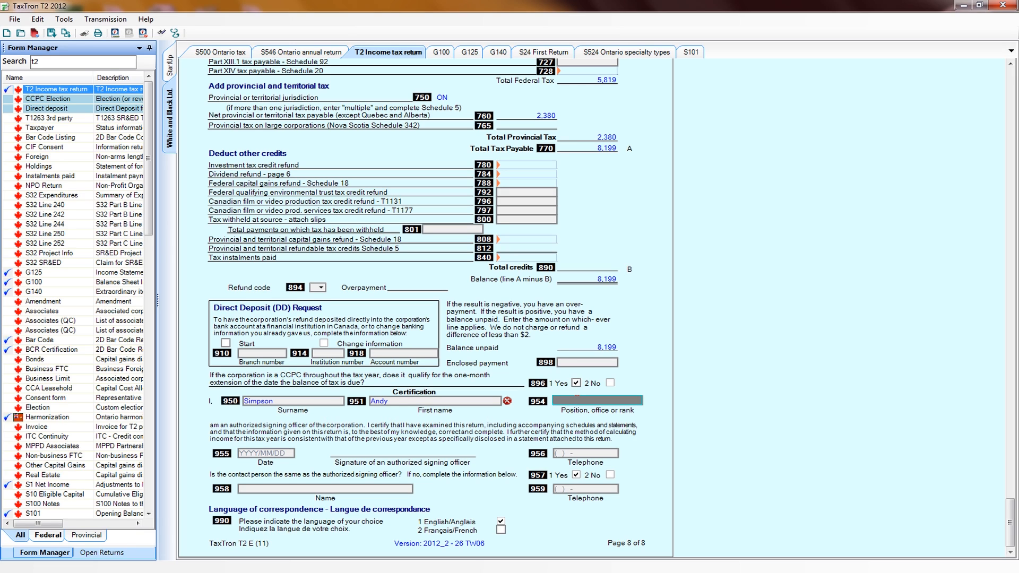
pyautogui.write('President')
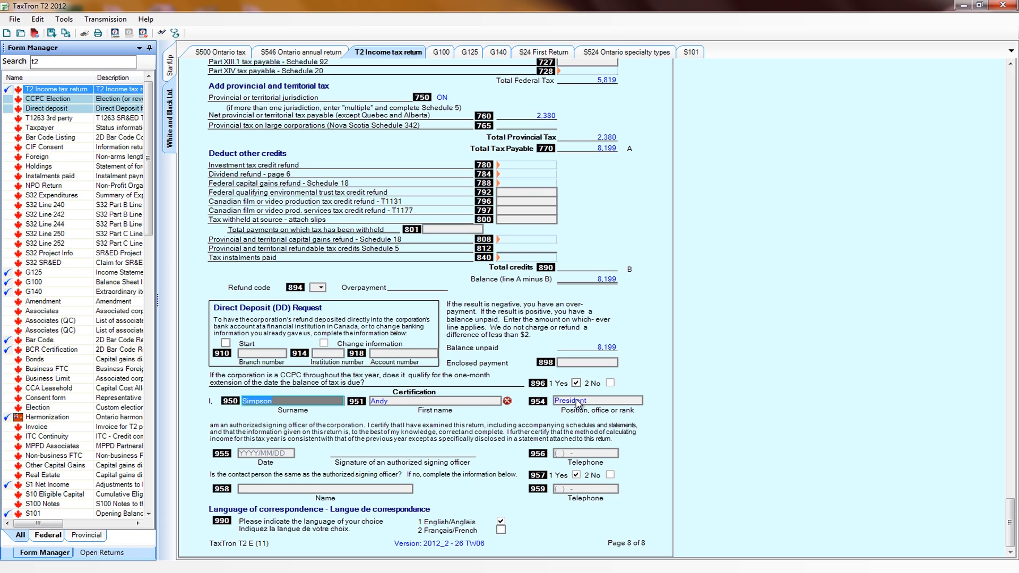
pyautogui.write('201_/__/__')
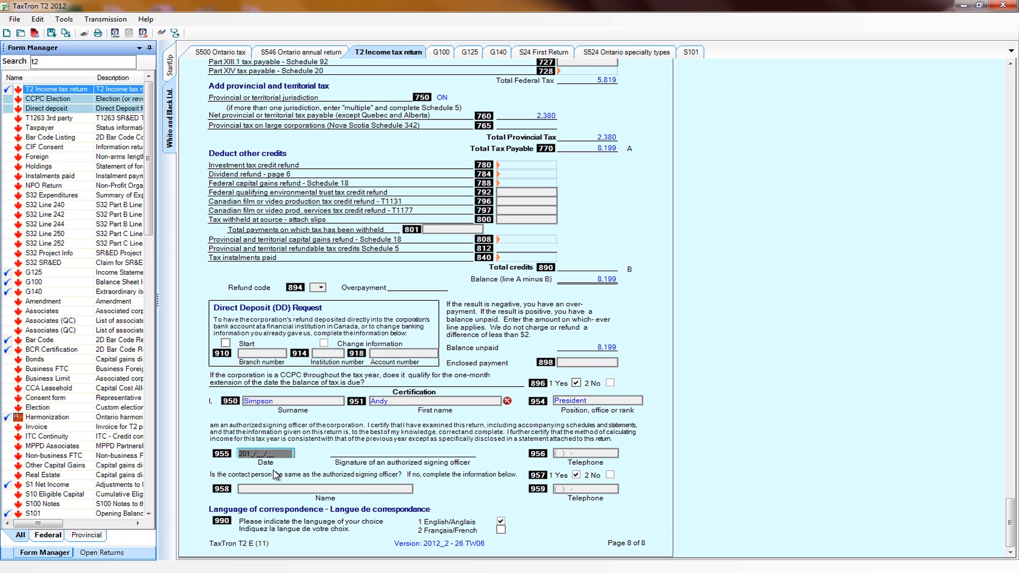
pyautogui.write('2012/12/31')
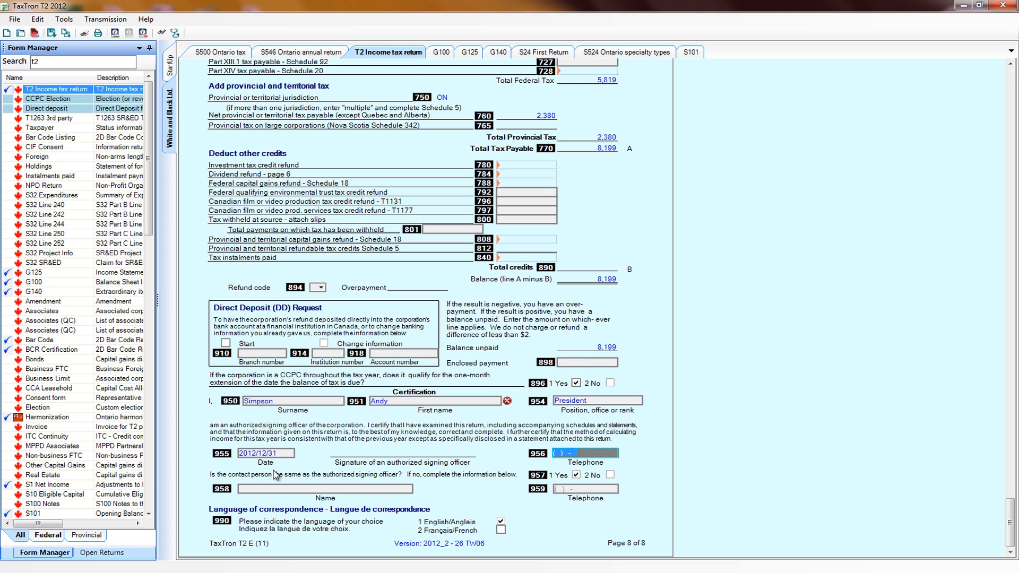
pyautogui.write('(416)555-9000')
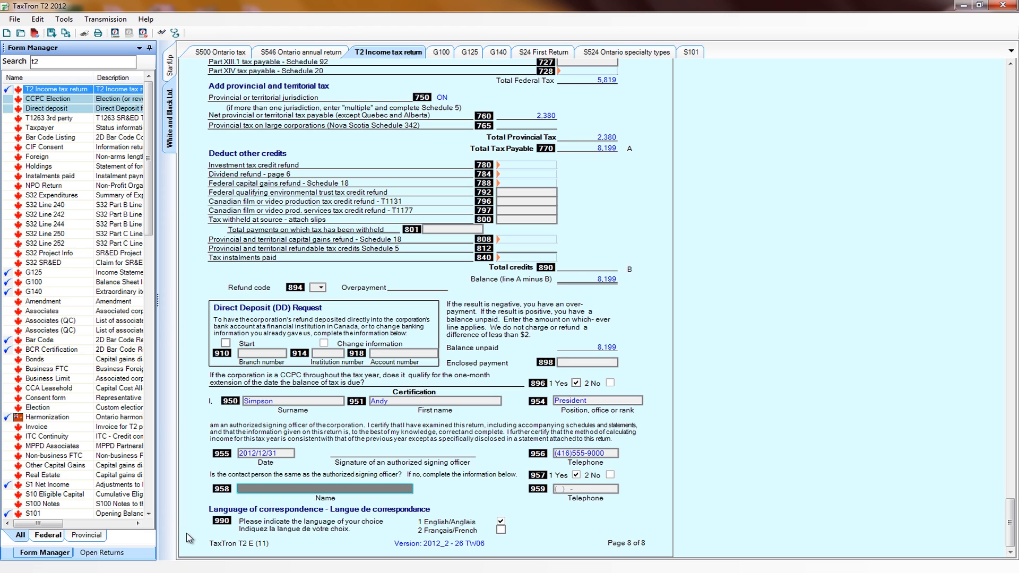
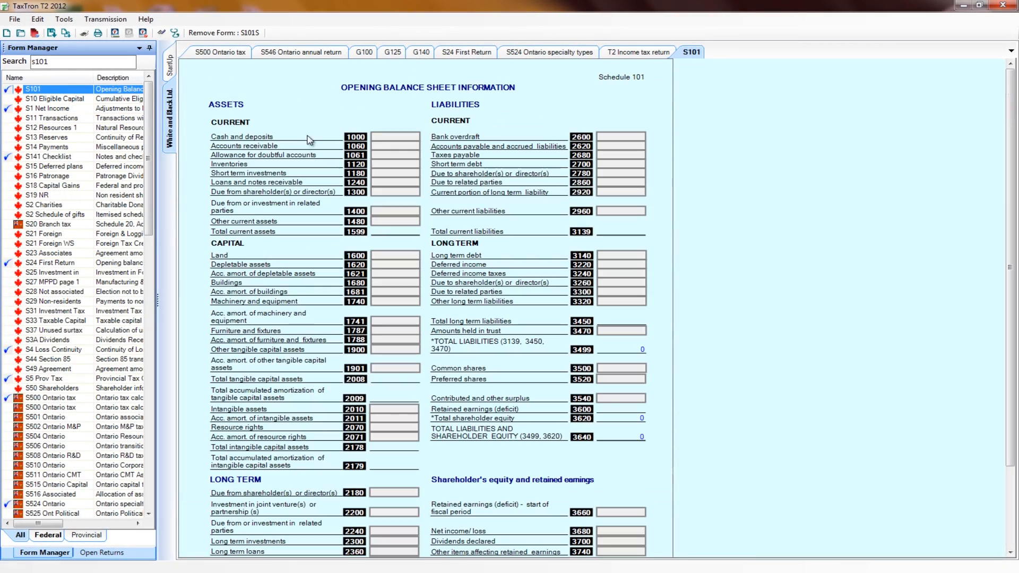
# Enter 100 for cash and deposits and 100 for common shares on Schedule 101
pyautogui.click(394, 137)
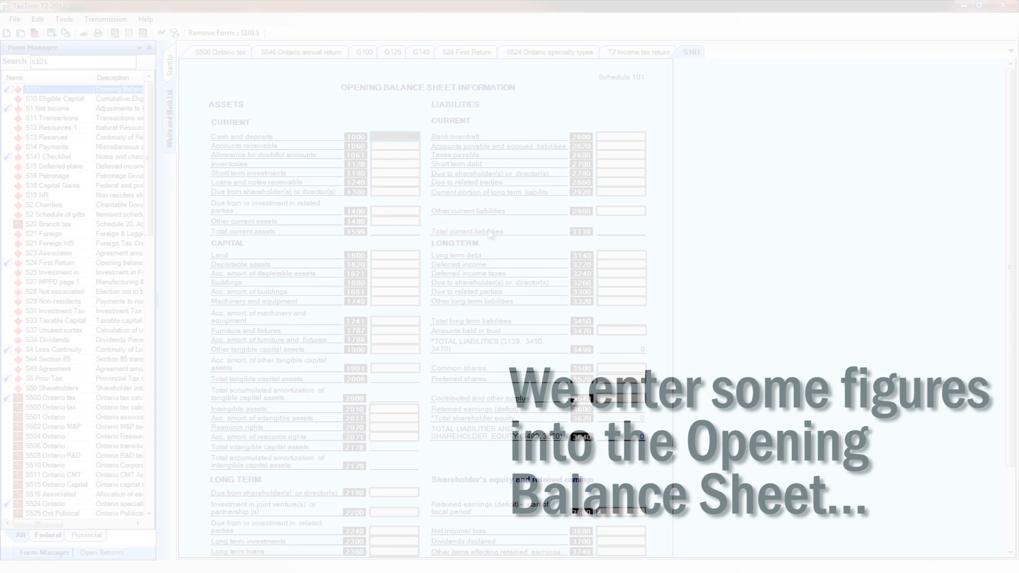
pyautogui.write('100')
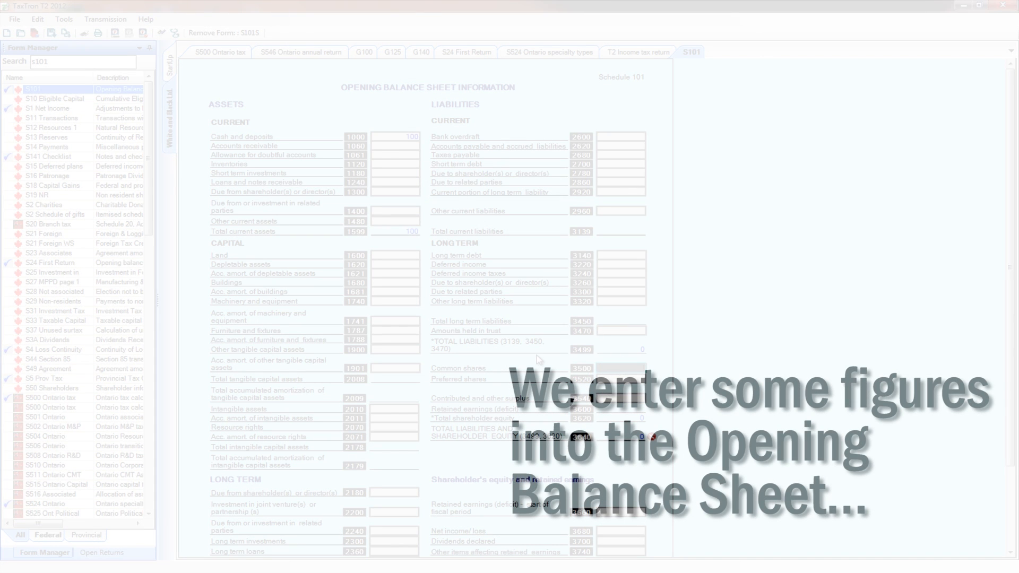
pyautogui.write('100')
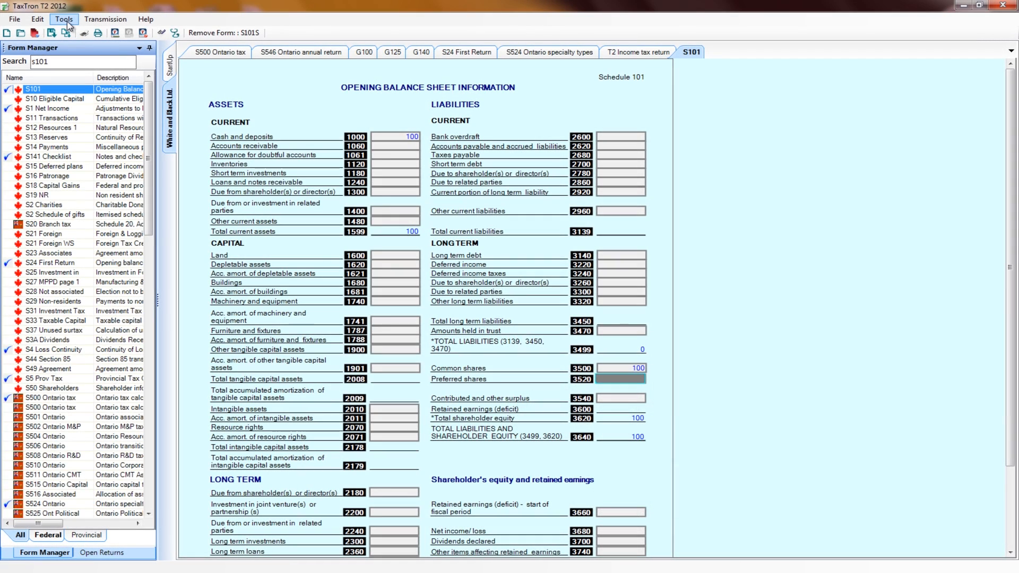
# Run Review Diagnostics and inspect one of the flagged results
pyautogui.click(63, 18)
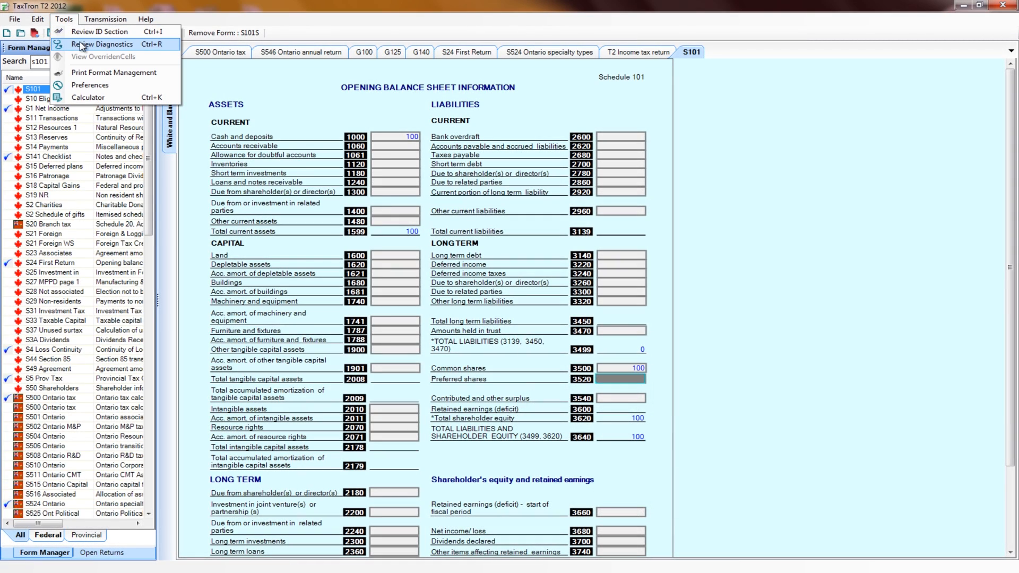
pyautogui.click(100, 44)
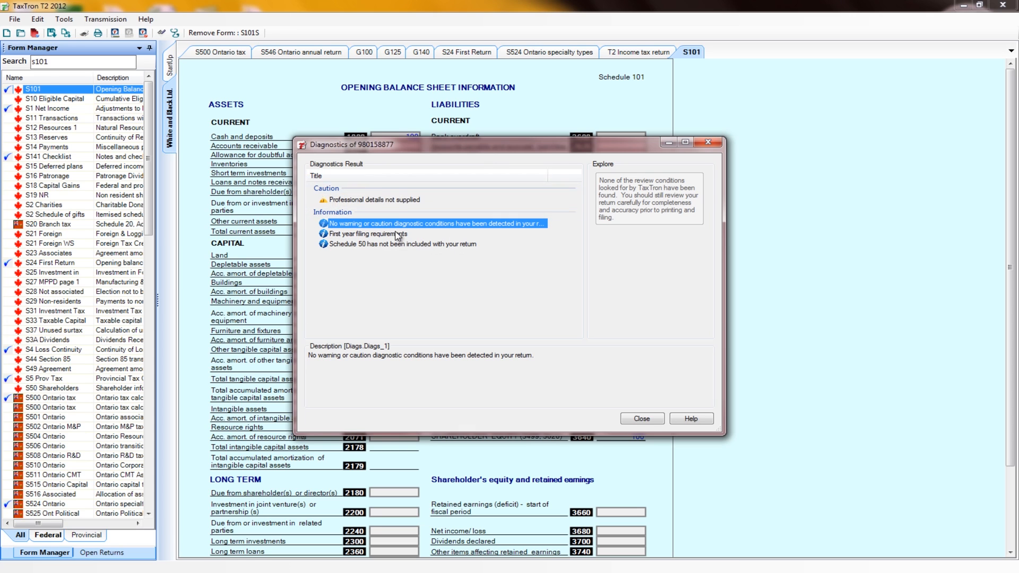
pyautogui.click(402, 243)
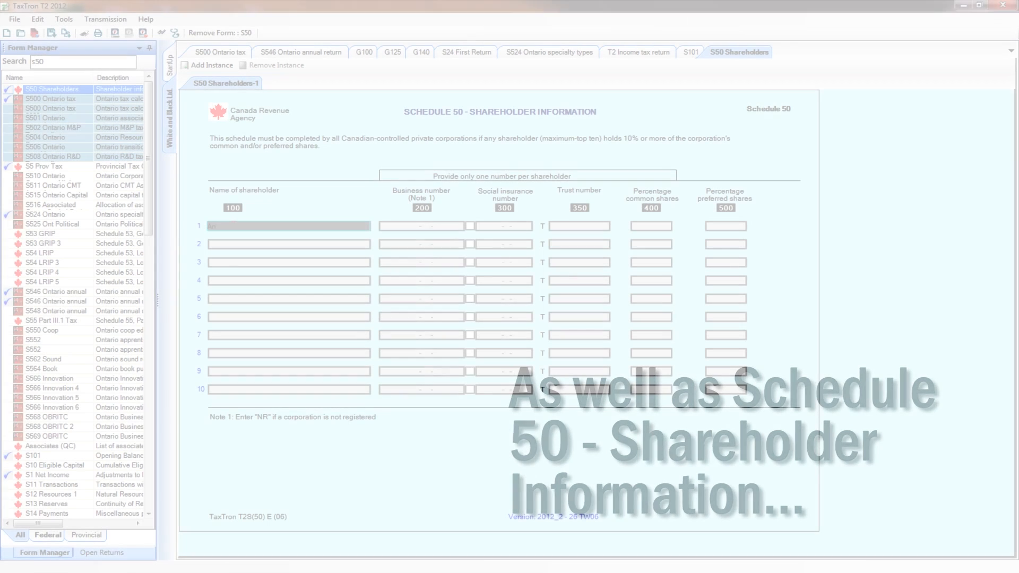
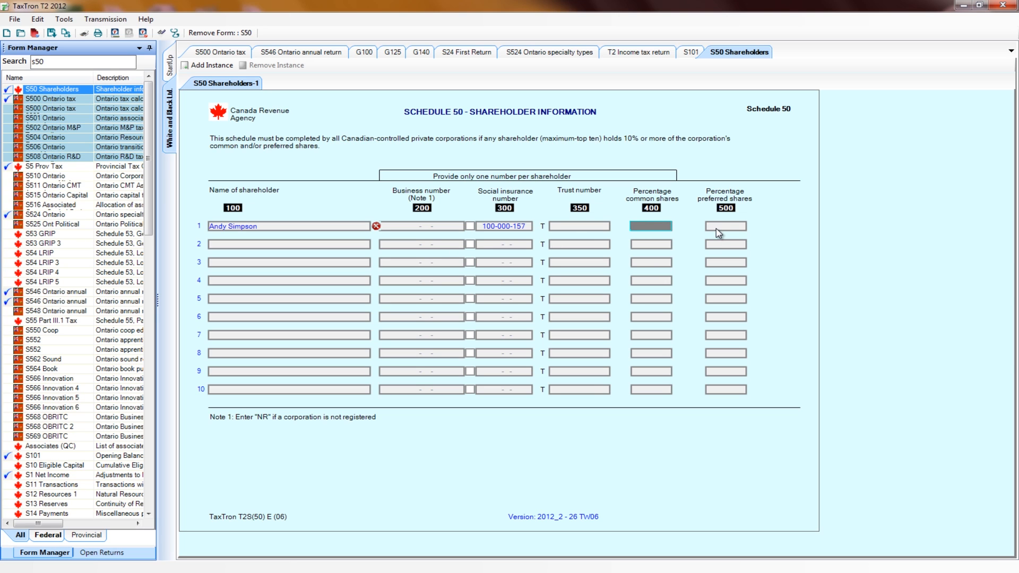
pyautogui.write('100')
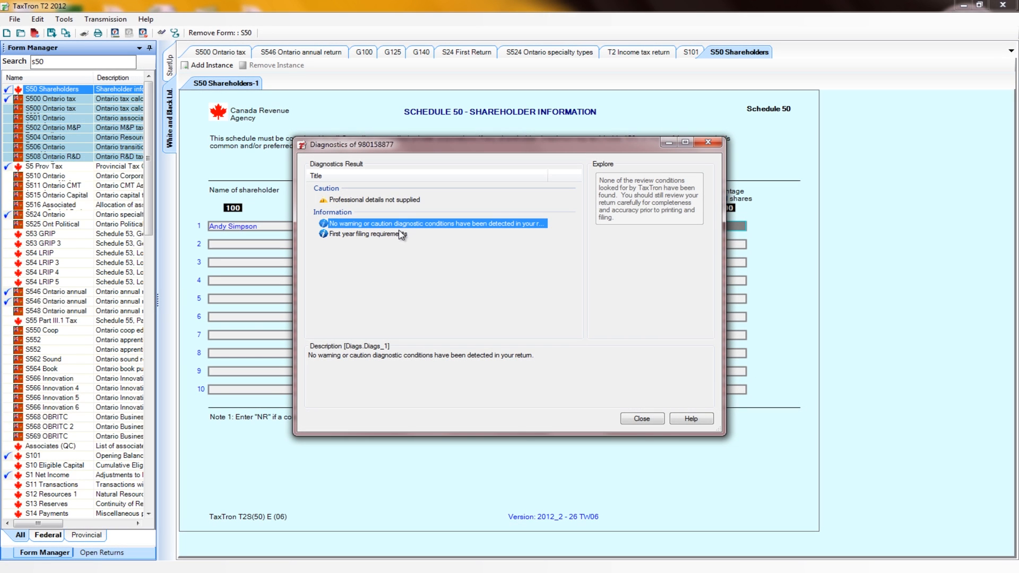
pyautogui.moveTo(429, 235)
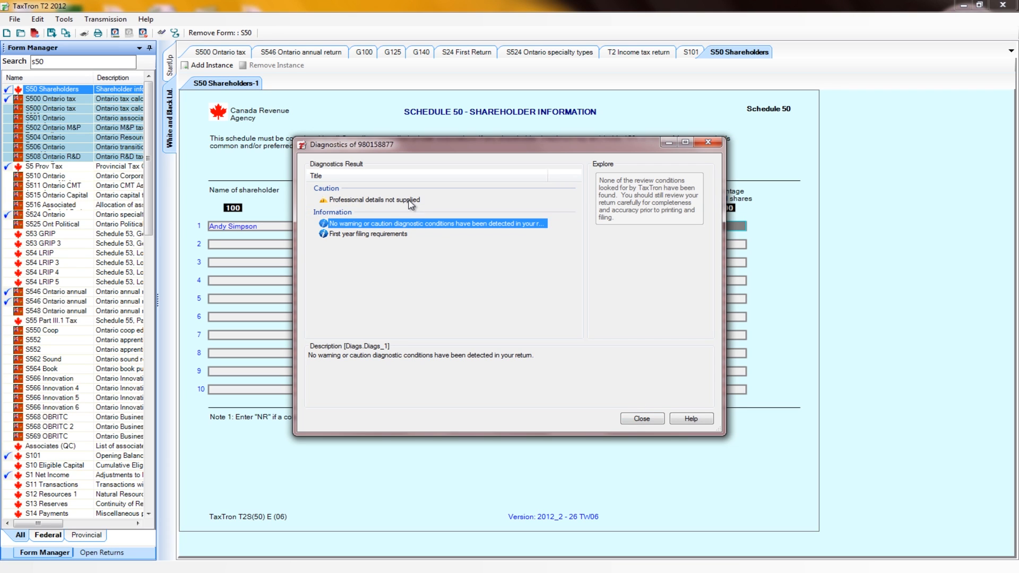
# Read the 'Professional details not supplied' caution, then close the diagnostics
pyautogui.click(370, 200)
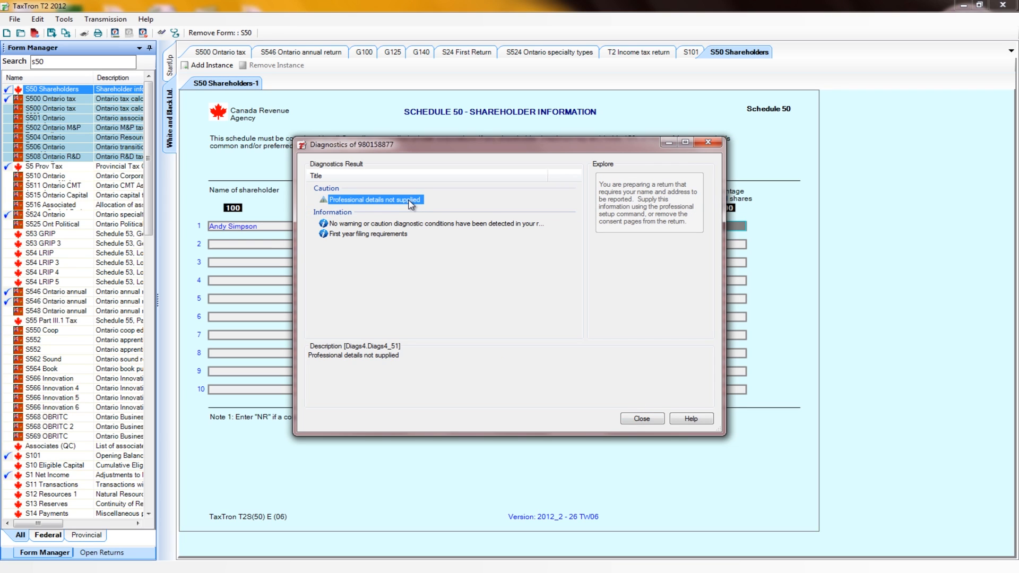
pyautogui.click(465, 52)
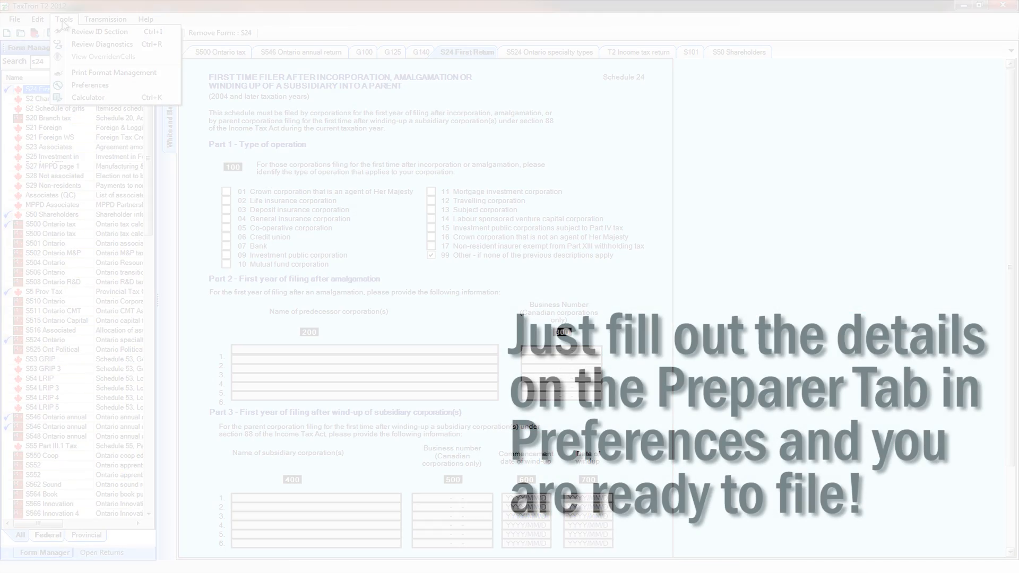
# Open the S24 First Return form (first-time filer after incorporation)
pyautogui.click(64, 19)
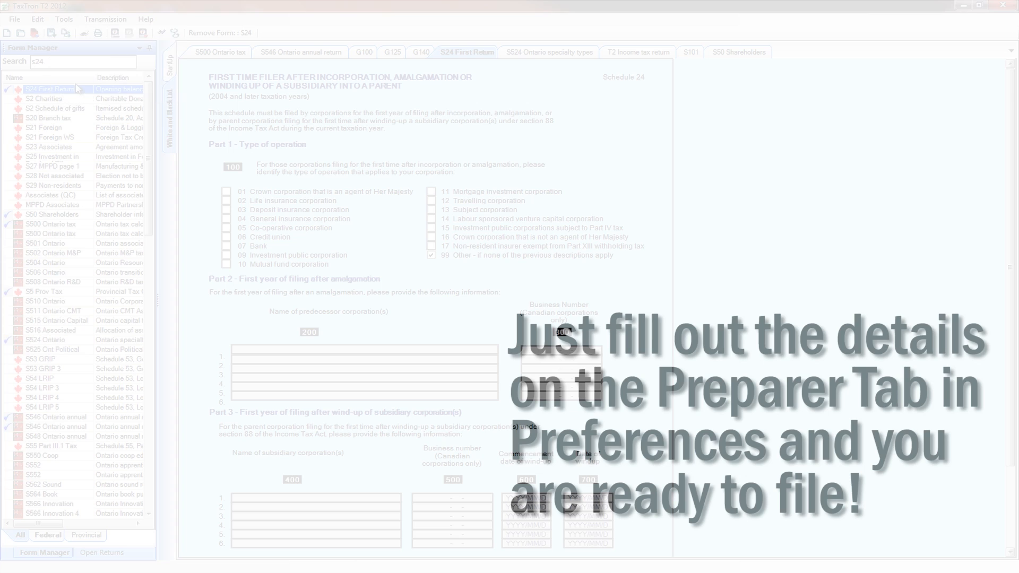